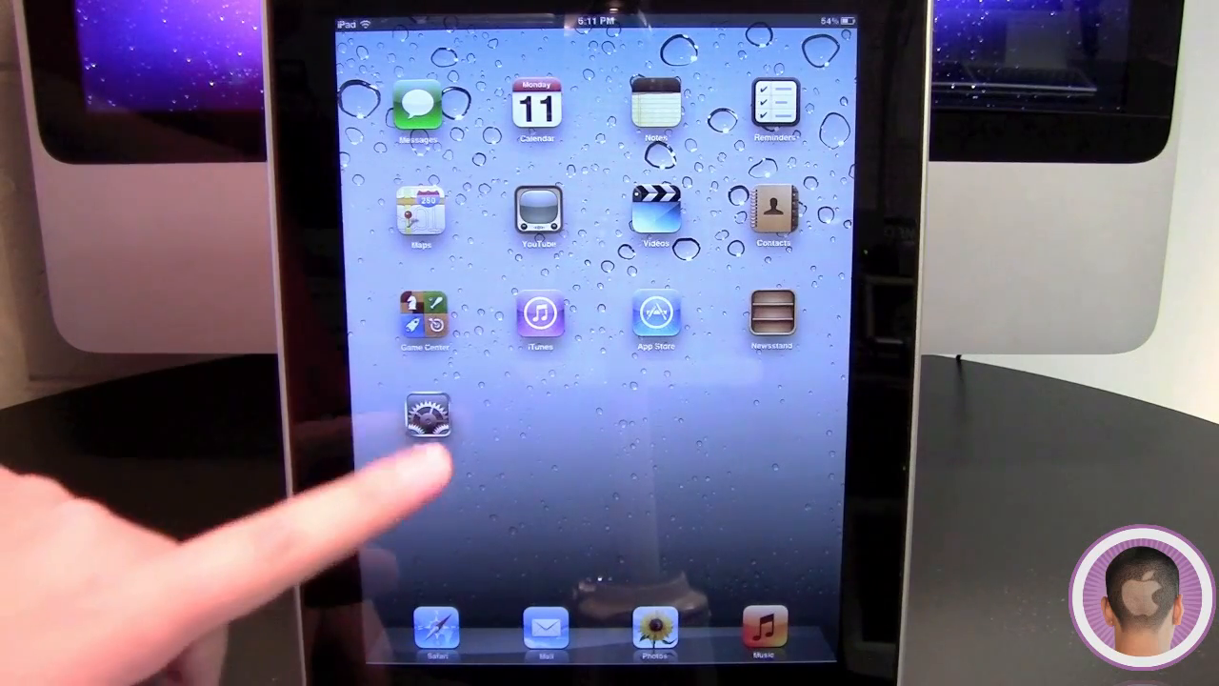
- Open Settings from the iPad home screen
click(432, 411)
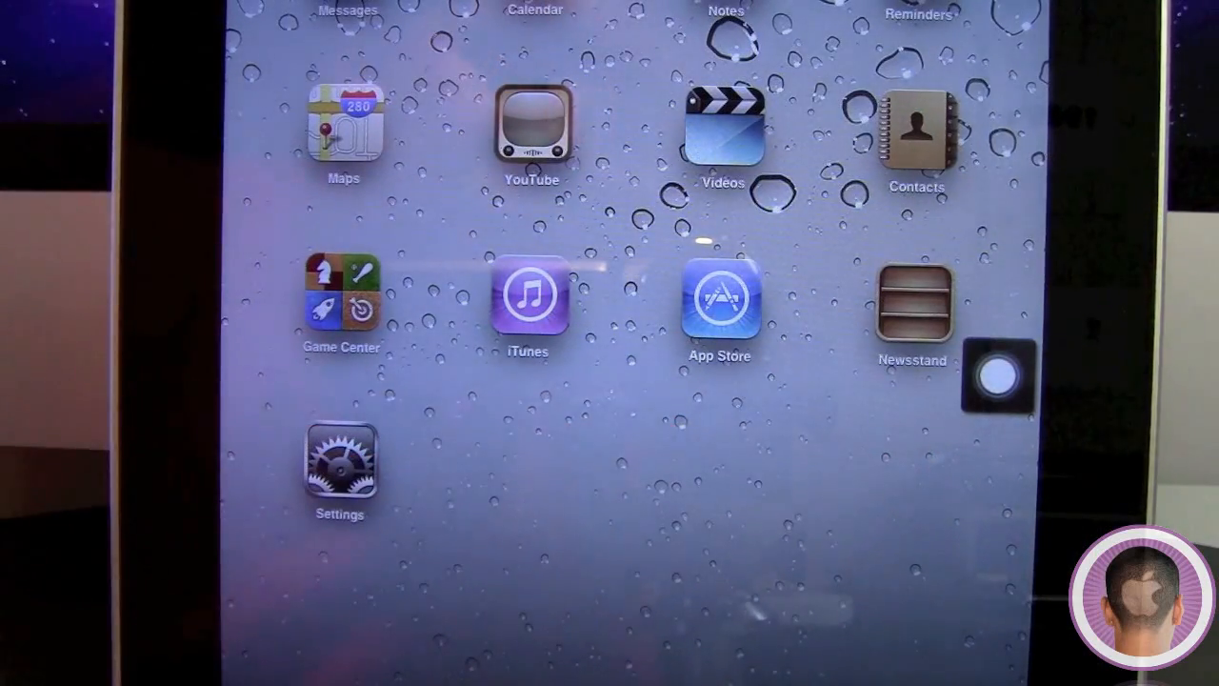
- Show the AssistiveTouch Device controls: Rotate Screen, Lock Screen, Unmuted, Volume and Shake
click(998, 373)
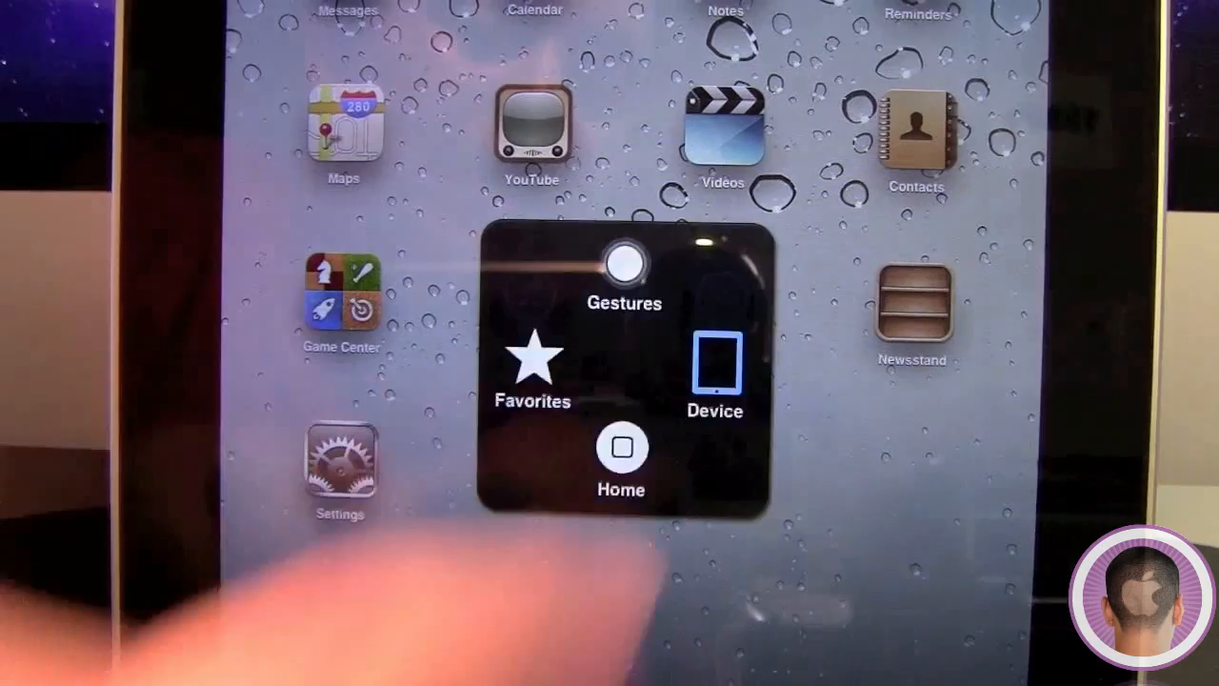
click(714, 372)
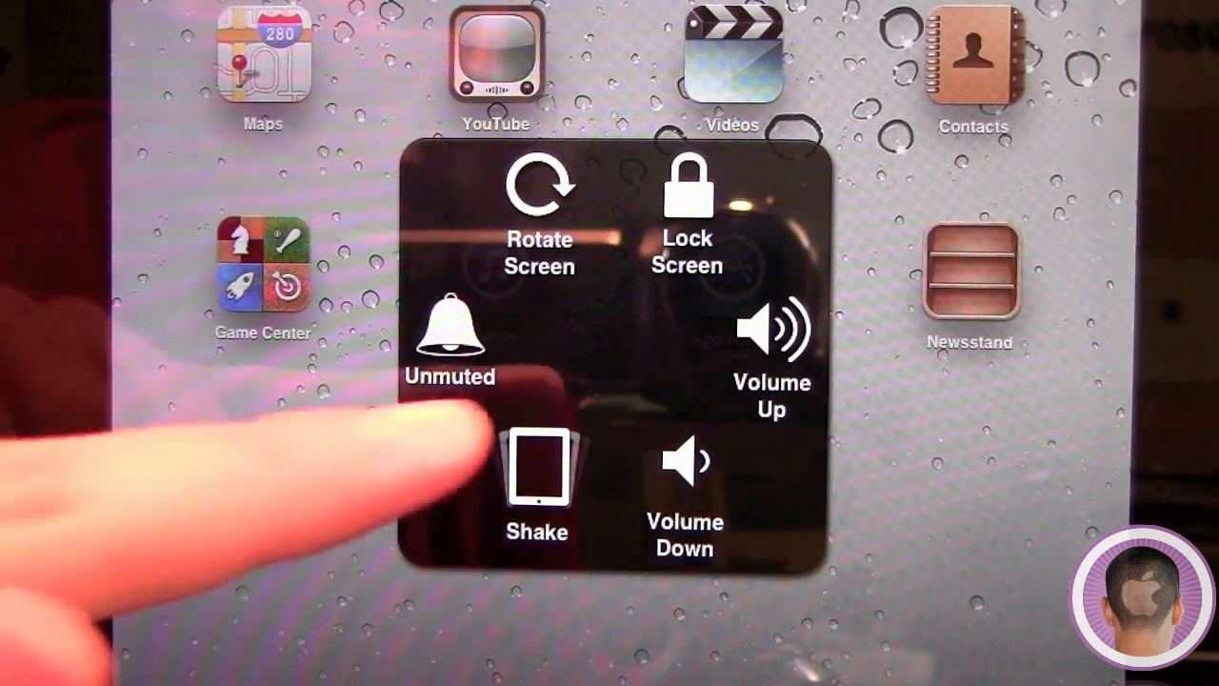
- Switch the iPad to Muted and dismiss the AssistiveTouch menu
click(450, 333)
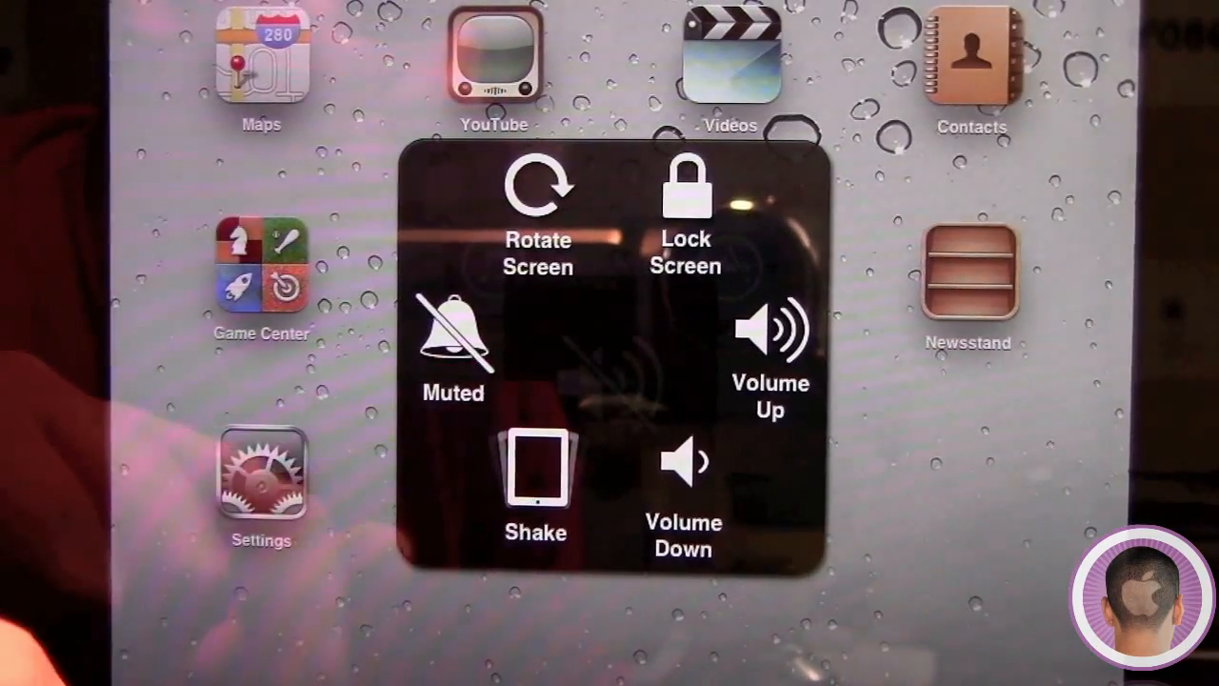
click(451, 328)
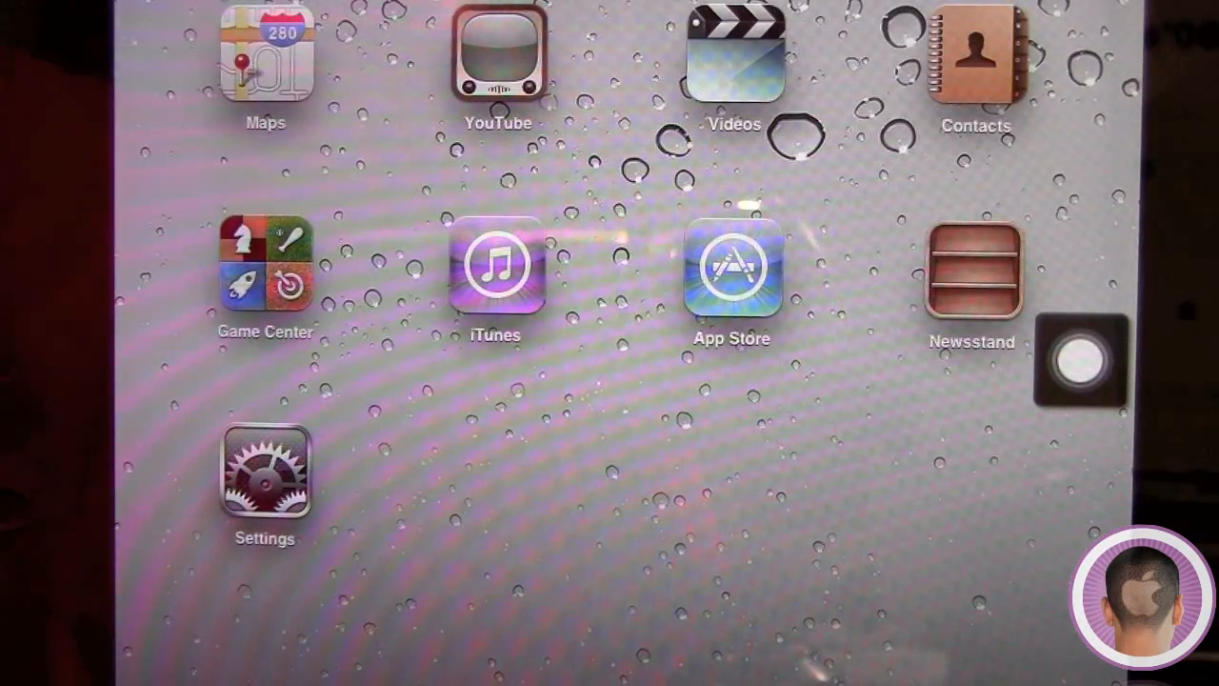
click(1080, 362)
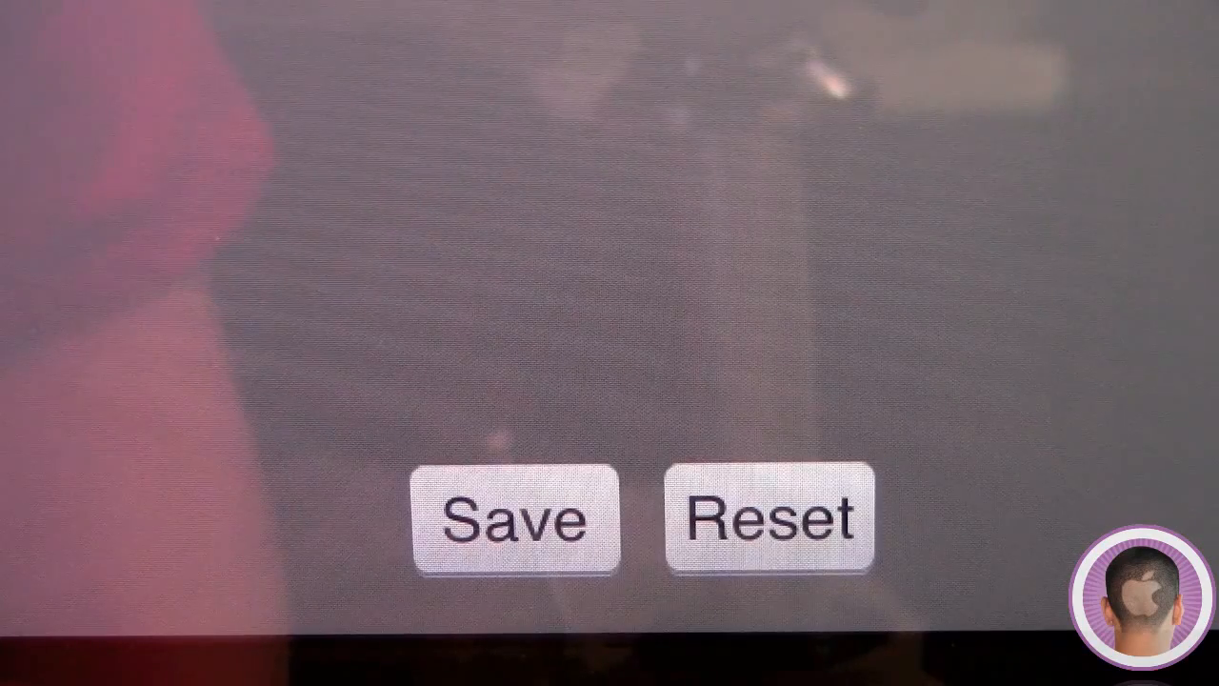
- Save the recorded two-finger swipe gesture under the name '2 Swipe'
click(517, 518)
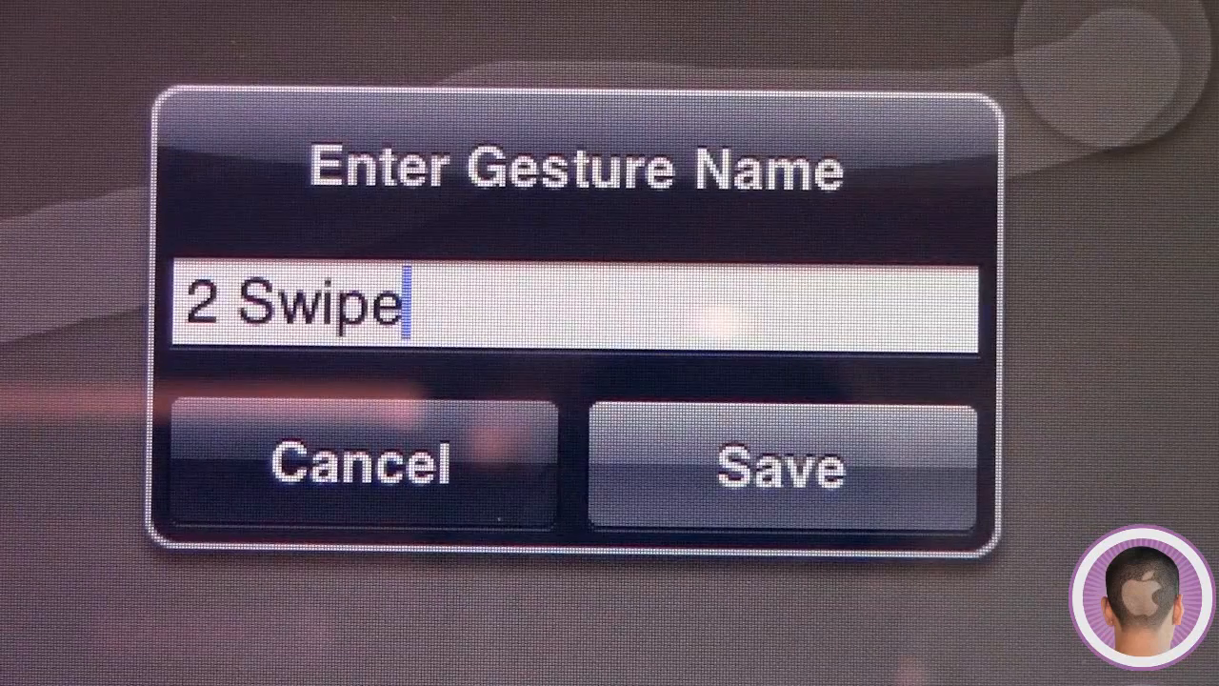